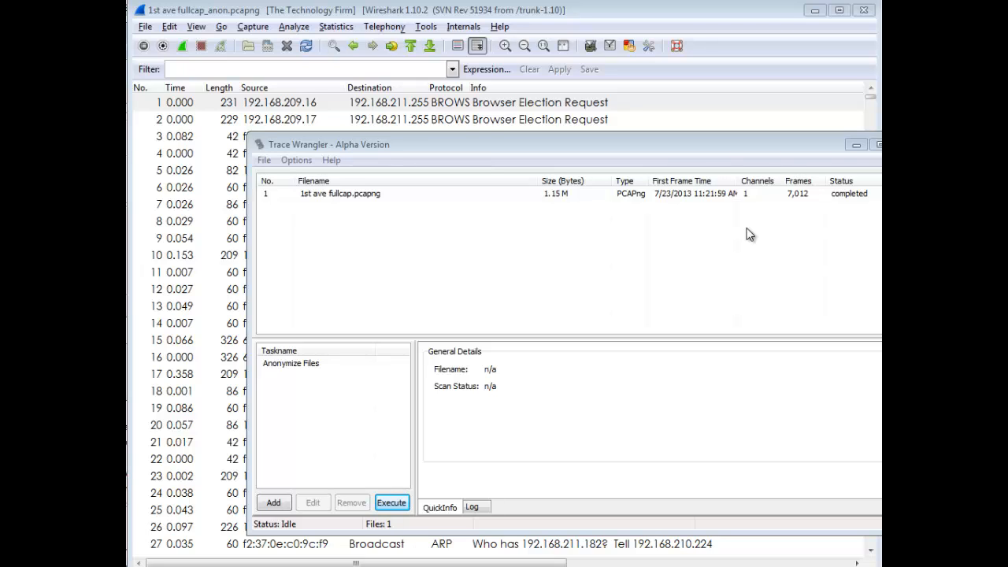
pyautogui.moveTo(346, 261)
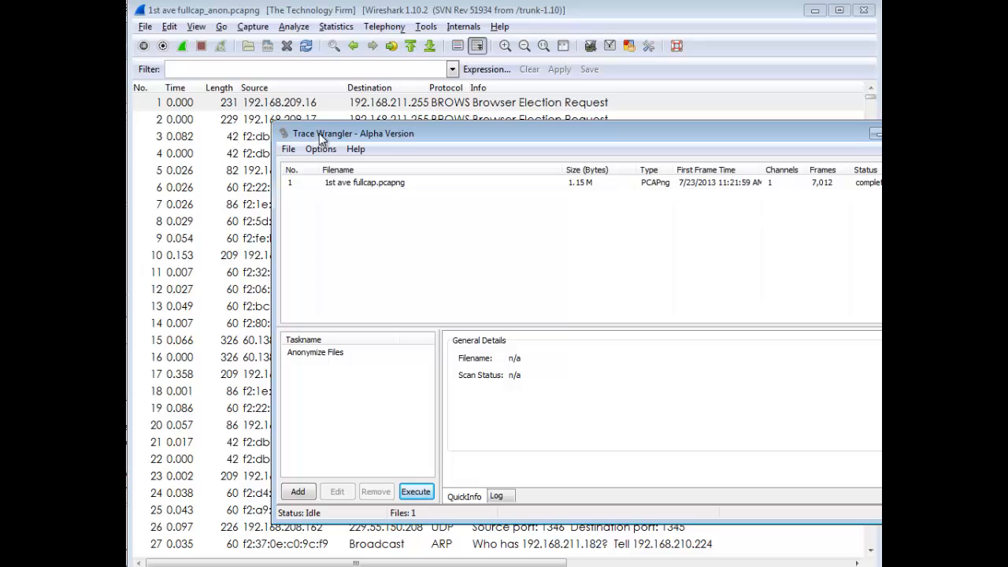
pyautogui.moveTo(305, 141)
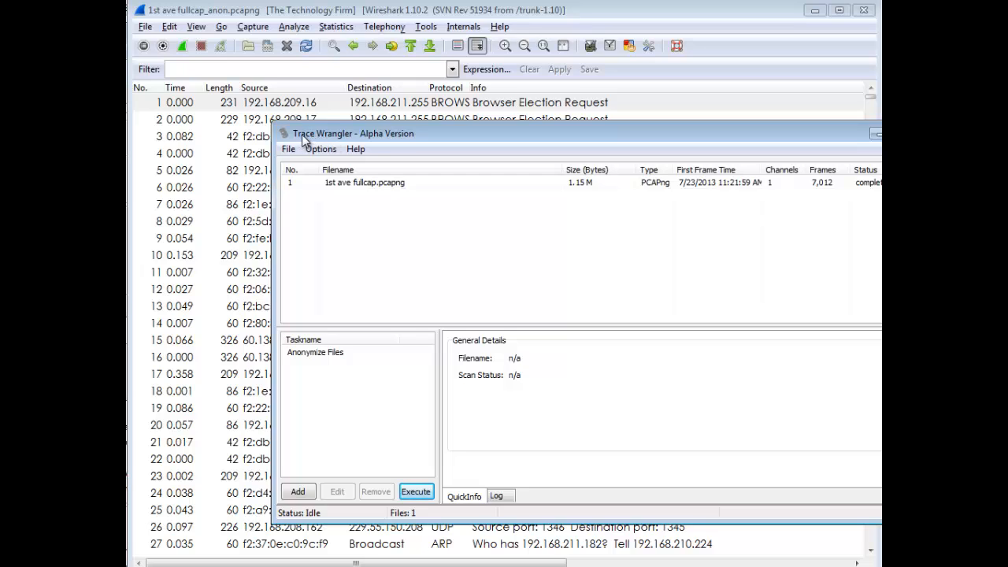
pyautogui.moveTo(359, 148)
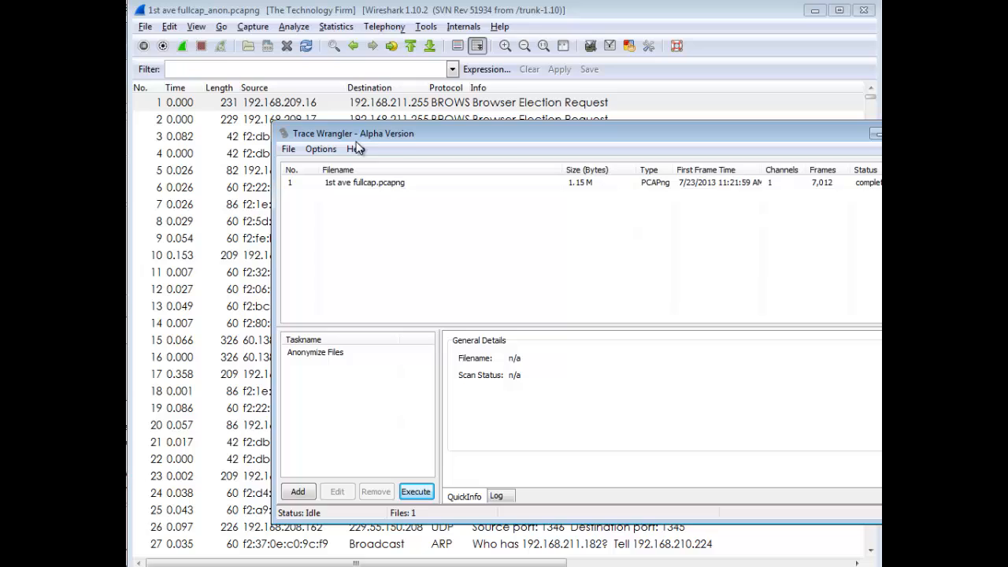
pyautogui.moveTo(509, 307)
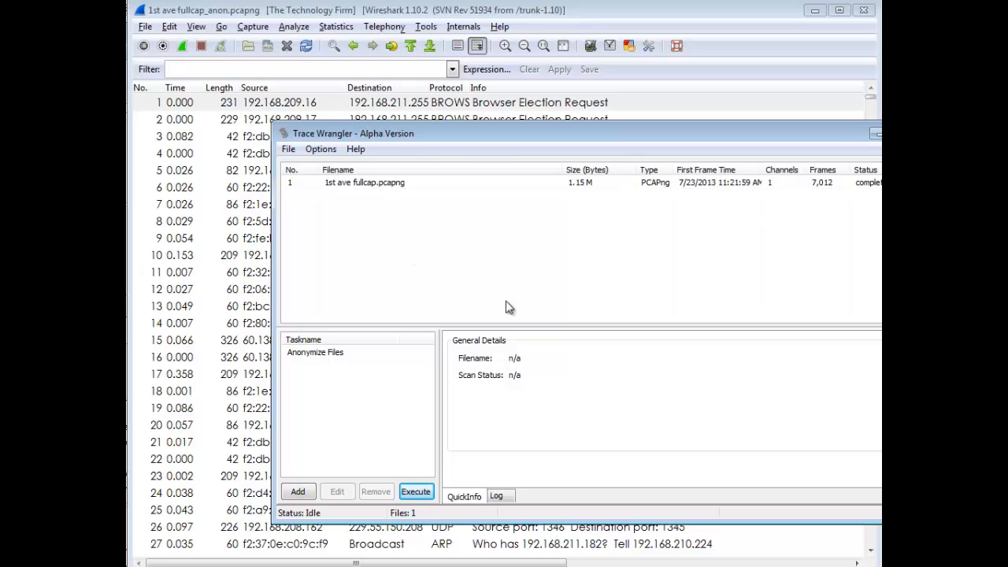
pyautogui.moveTo(418, 198)
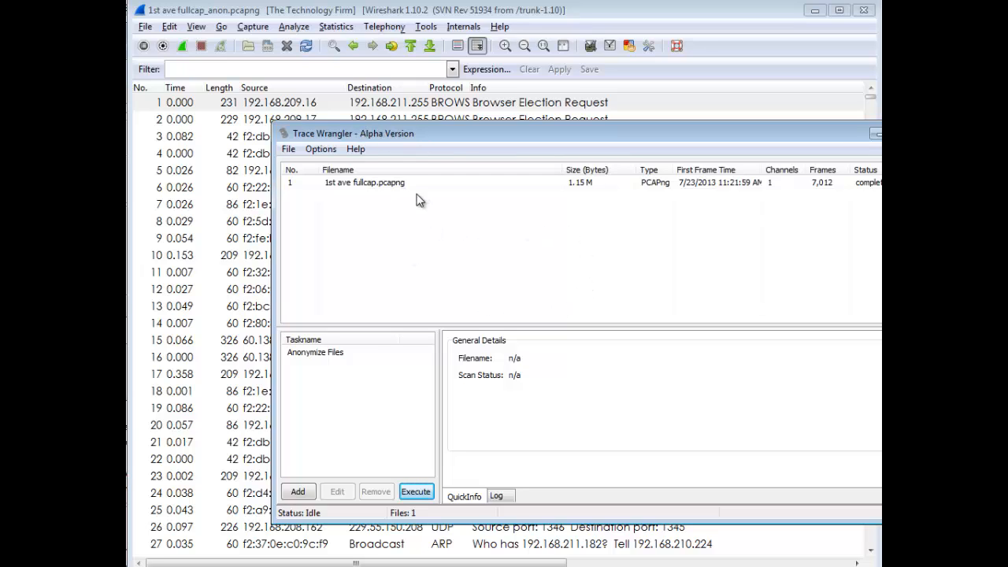
pyautogui.moveTo(305, 192)
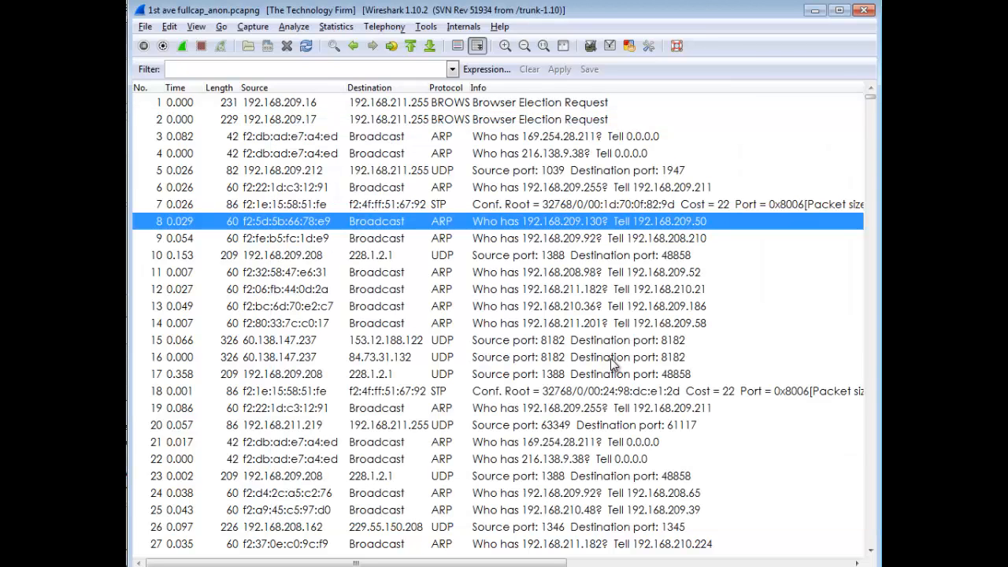
pyautogui.moveTo(574, 331)
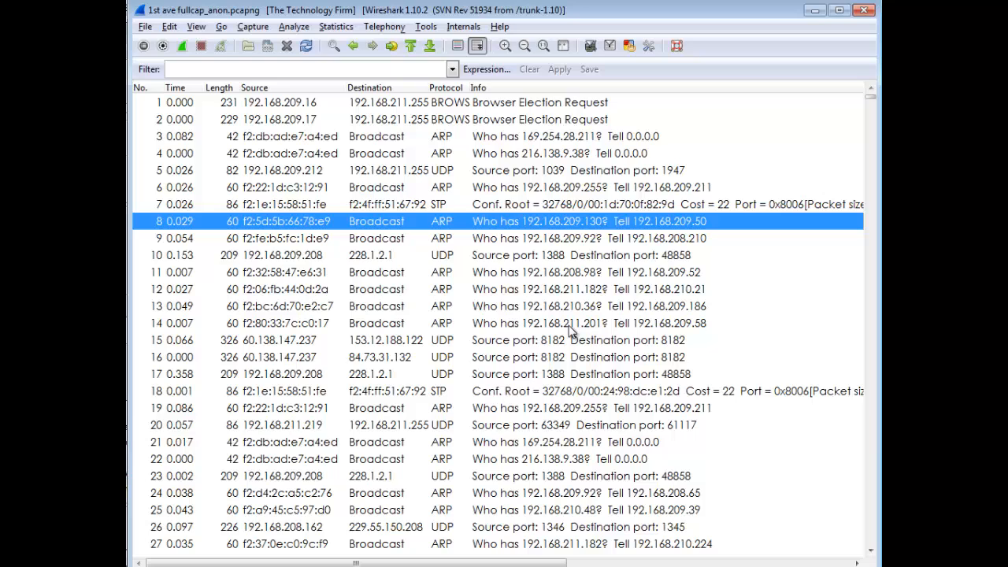
pyautogui.moveTo(592, 326)
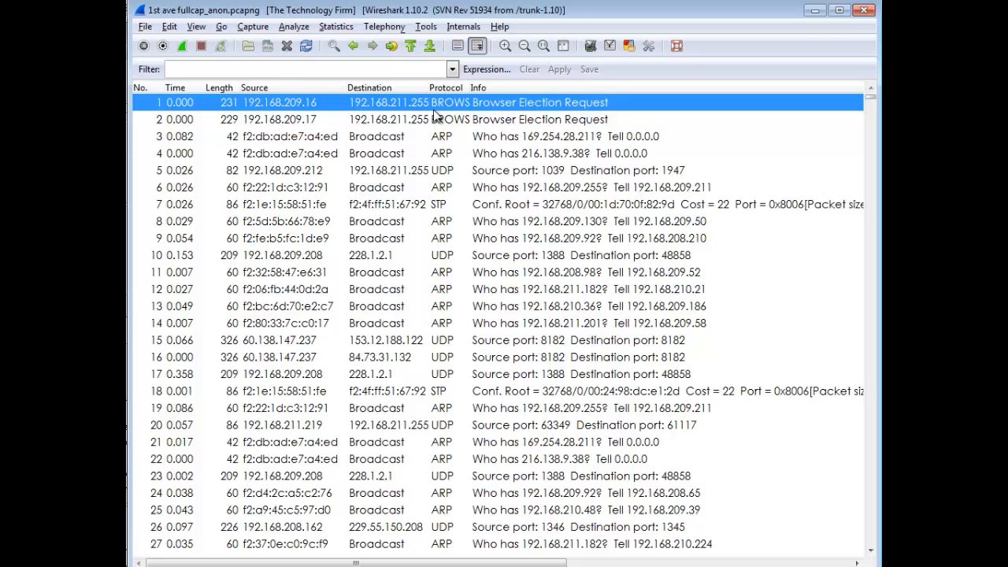
pyautogui.moveTo(499, 144)
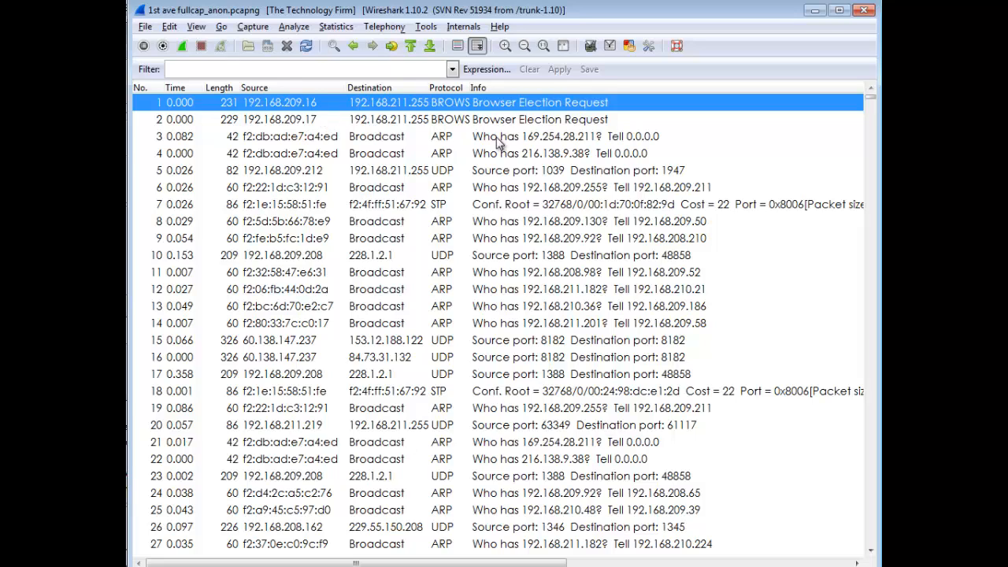
pyautogui.moveTo(566, 109)
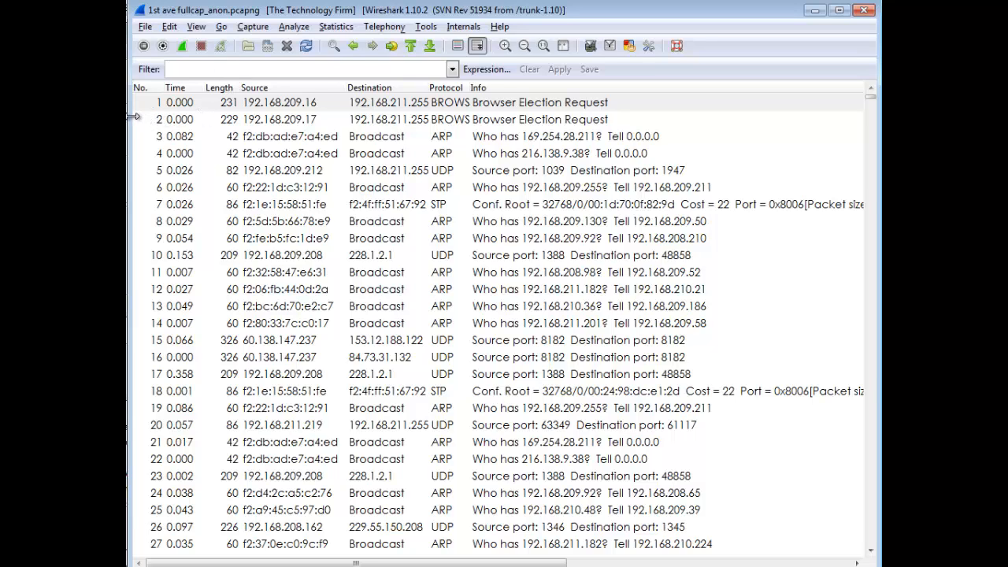
# Apply the display filter bootp so the list shows only DHCP packets.
pyautogui.click(308, 69)
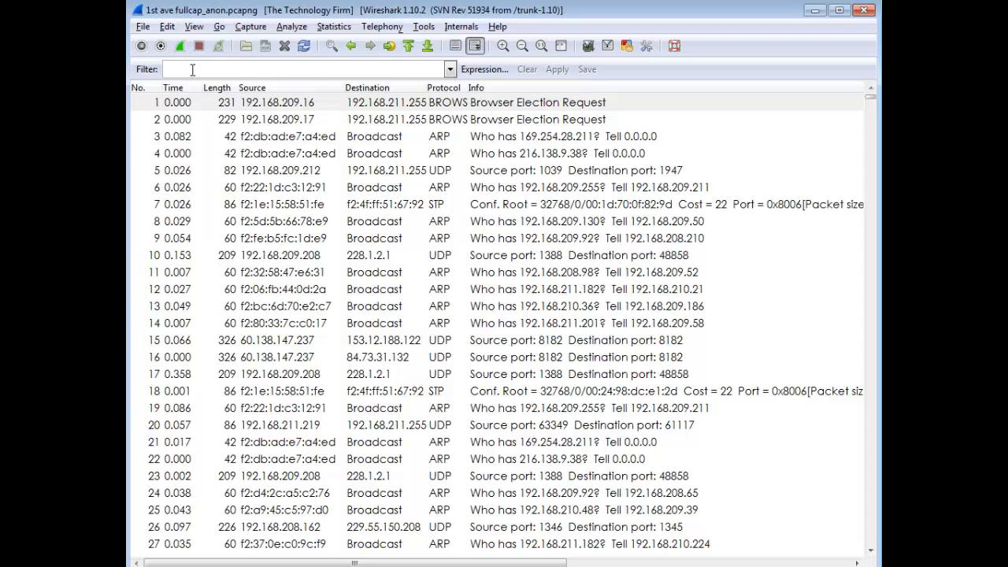
pyautogui.write('bootp')
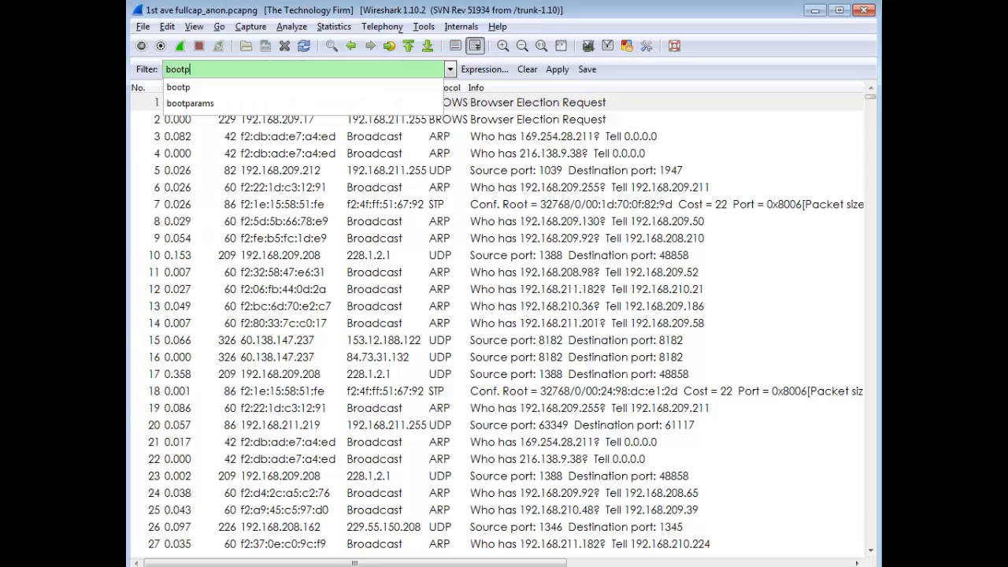
pyautogui.click(558, 69)
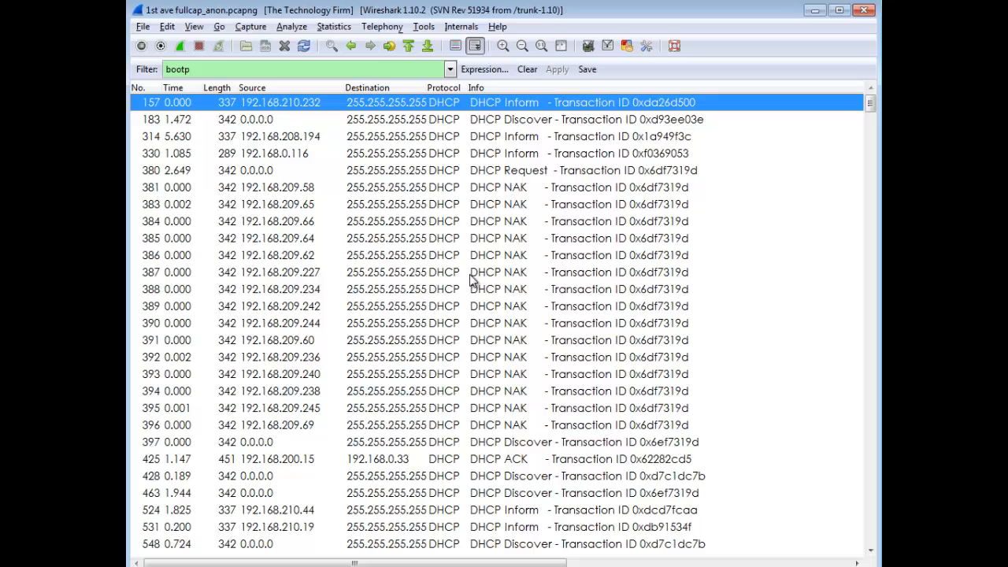
pyautogui.moveTo(591, 296)
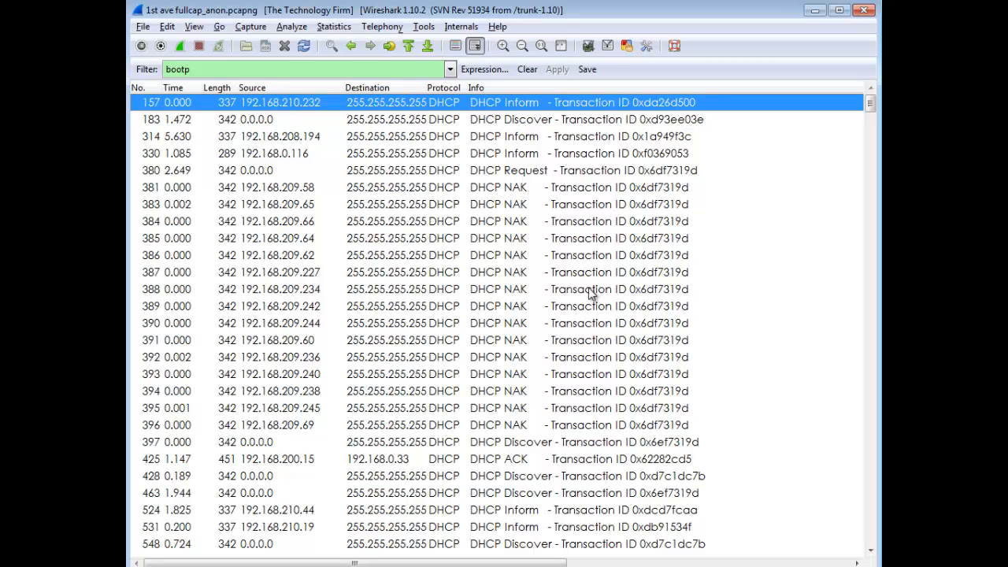
pyautogui.moveTo(555, 255)
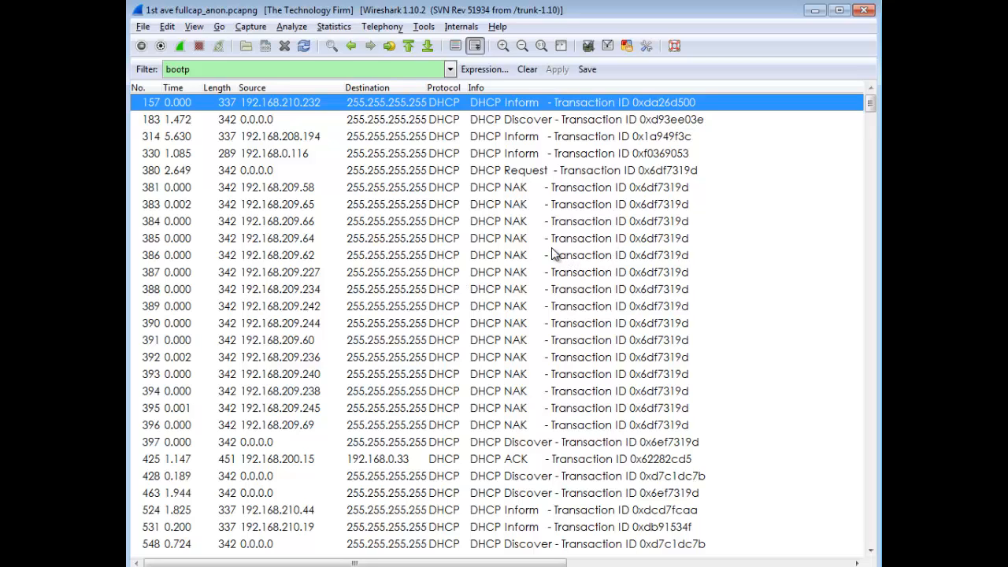
pyautogui.moveTo(510, 197)
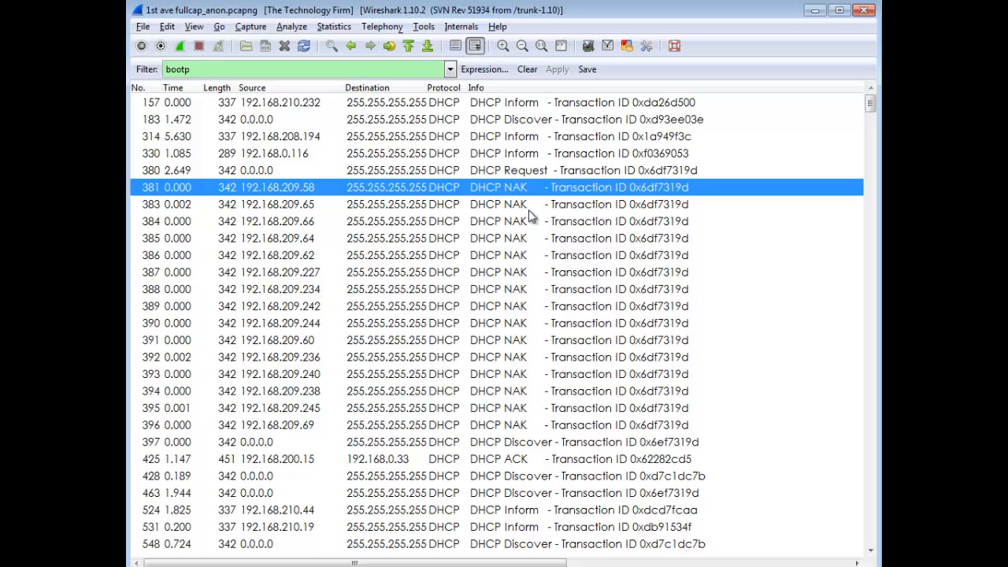
pyautogui.moveTo(534, 123)
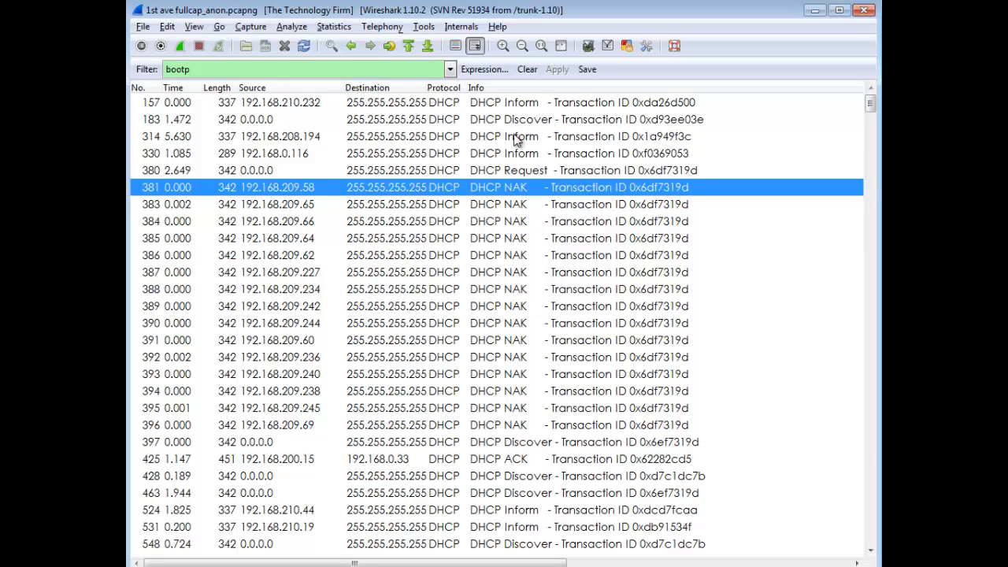
pyautogui.moveTo(517, 123)
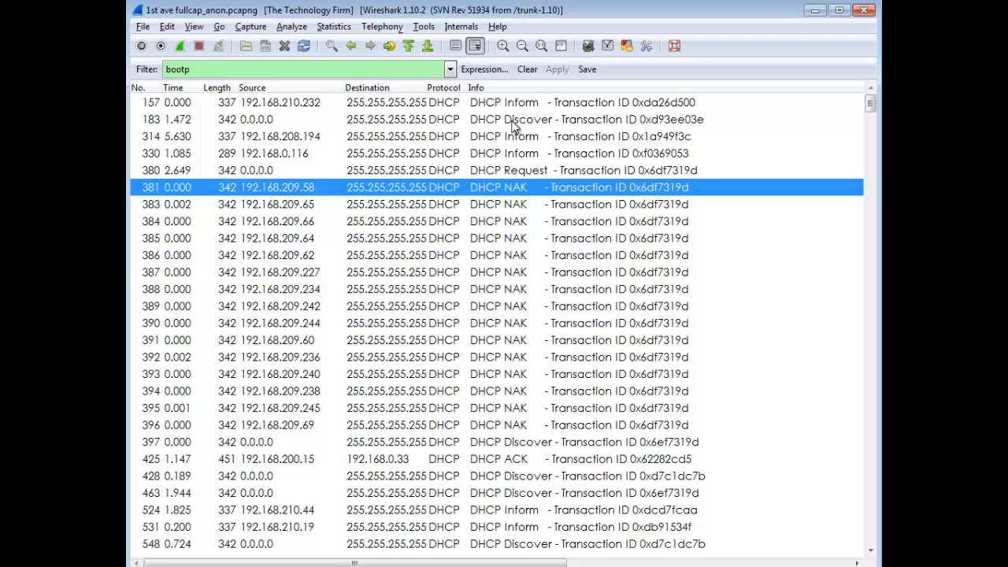
pyautogui.moveTo(521, 145)
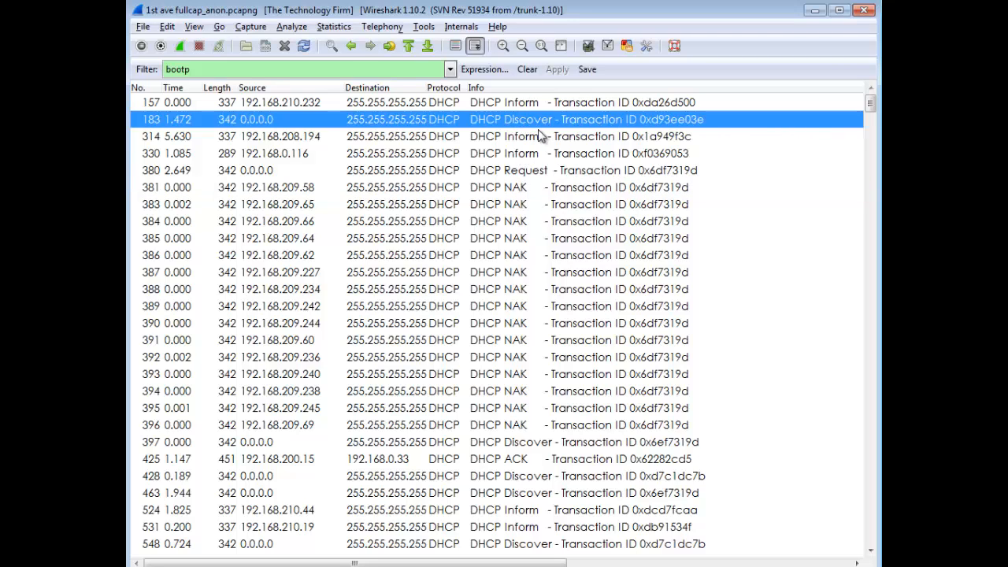
pyautogui.moveTo(574, 126)
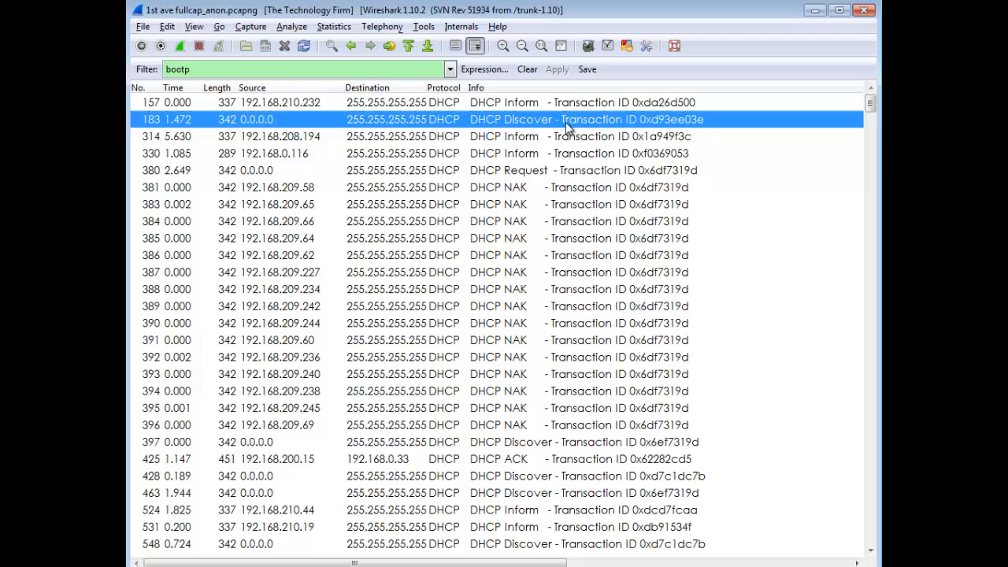
pyautogui.moveTo(529, 206)
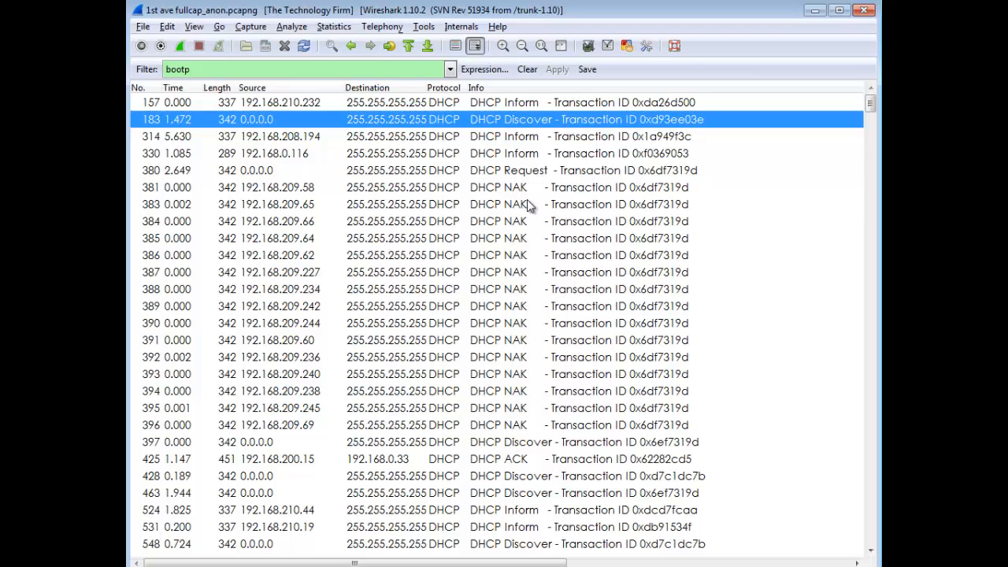
pyautogui.click(497, 186)
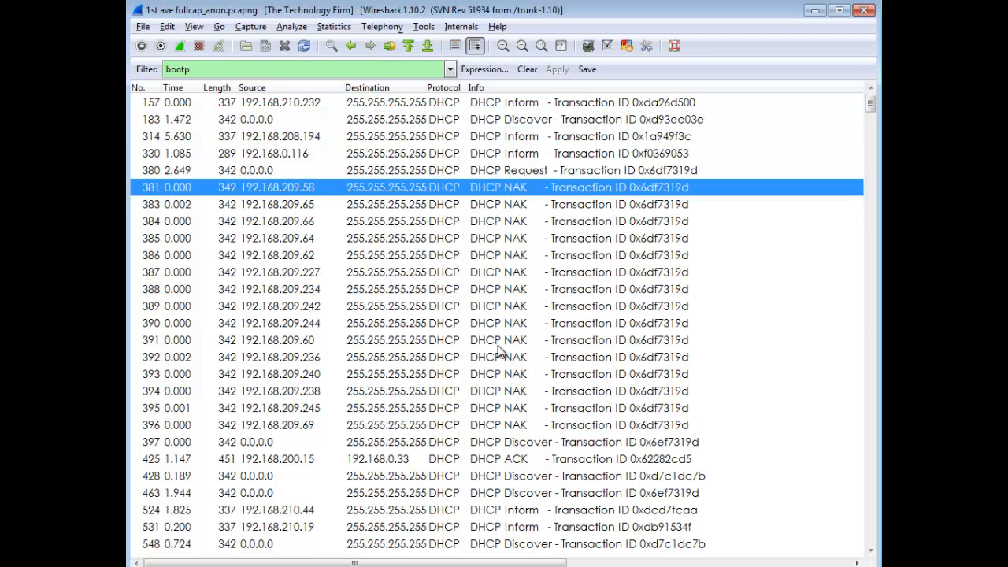
pyautogui.moveTo(267, 202)
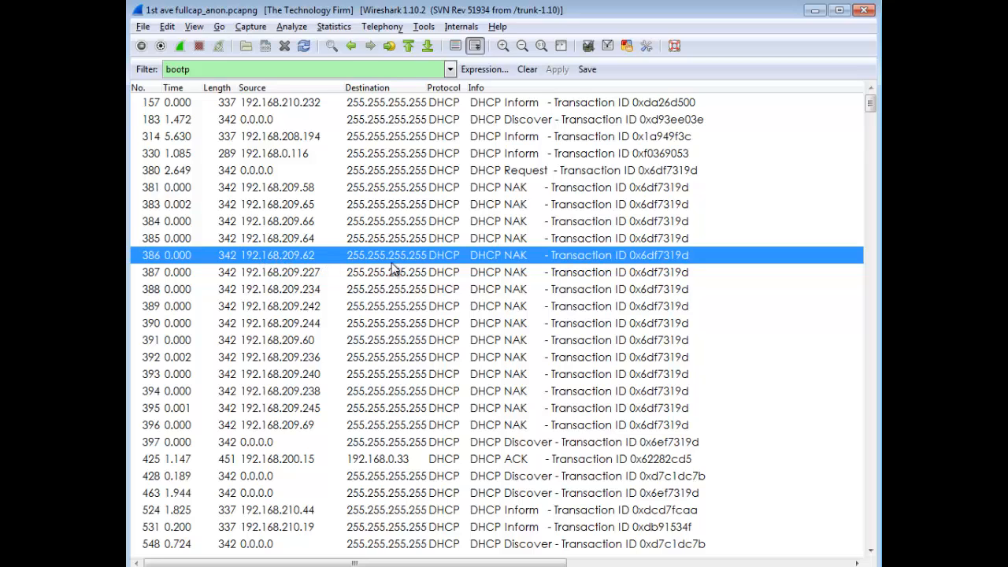
pyautogui.moveTo(413, 268)
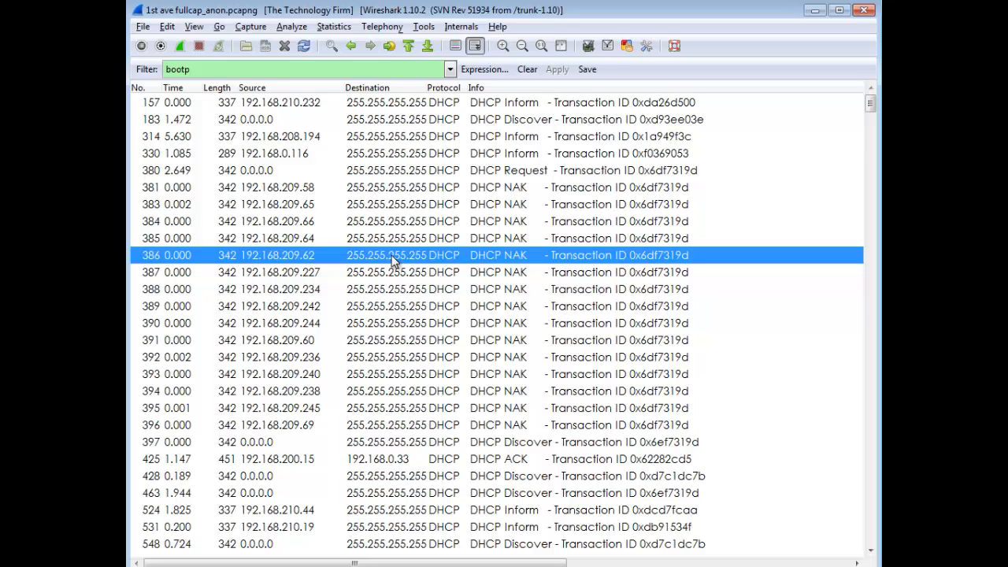
pyautogui.moveTo(422, 266)
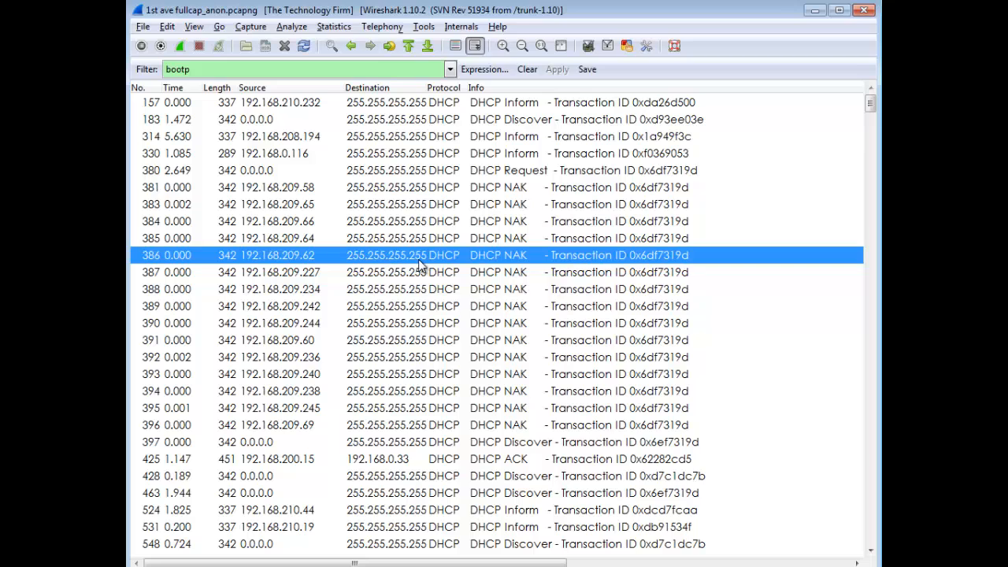
pyautogui.moveTo(259, 260)
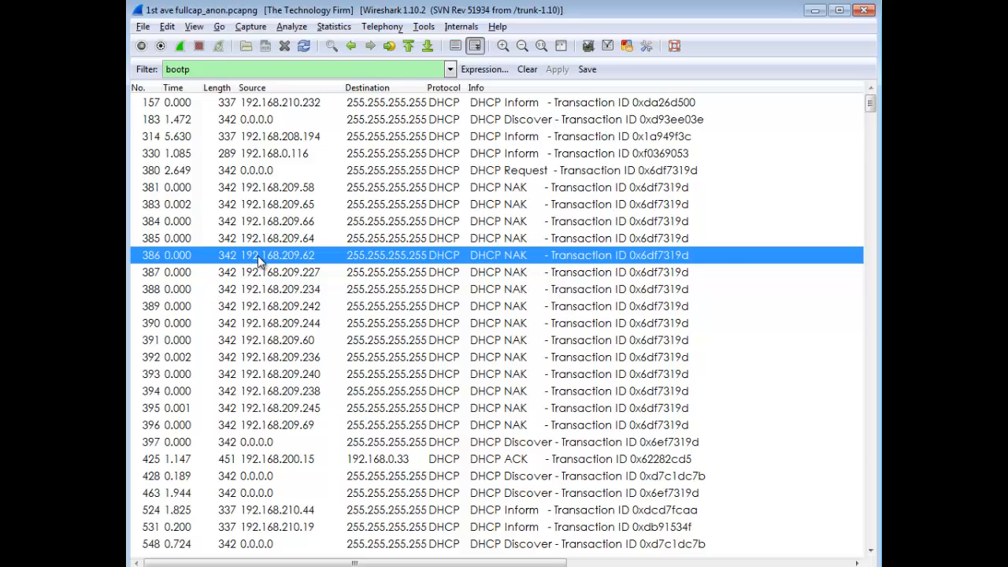
pyautogui.moveTo(668, 250)
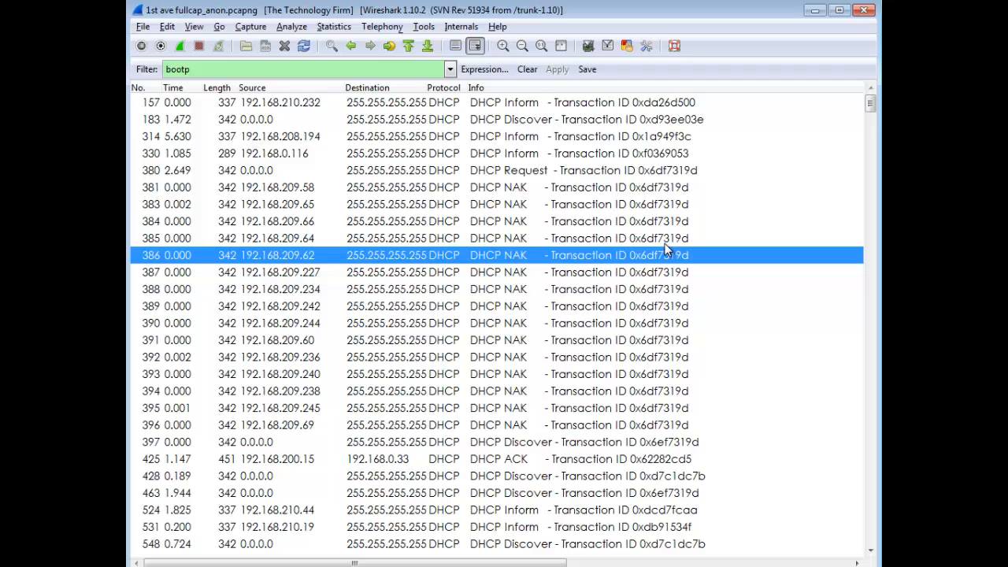
pyautogui.moveTo(251, 37)
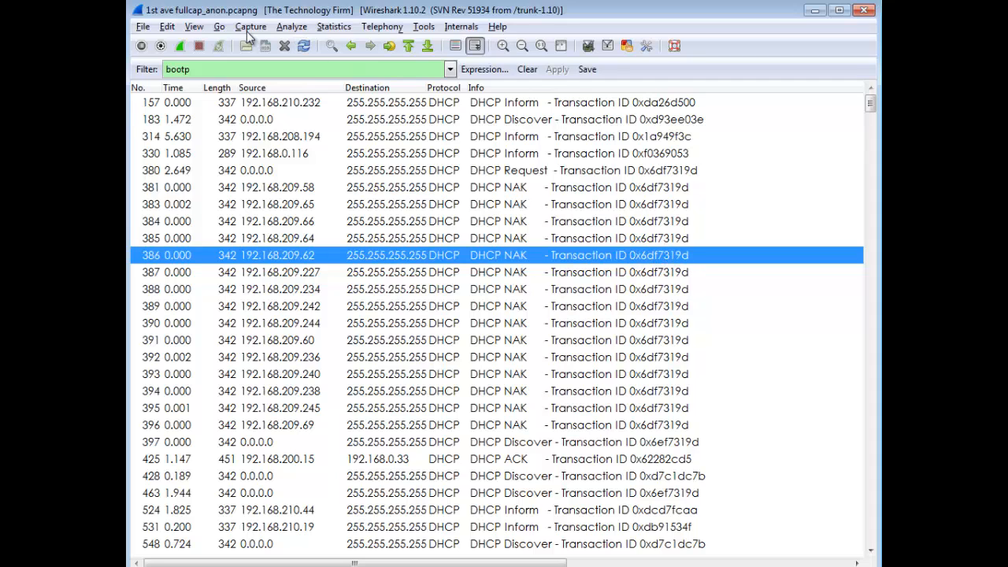
# Show the packet details pane and select NAK frame 386's Transaction ID 0x6df7319d.
pyautogui.click(193, 25)
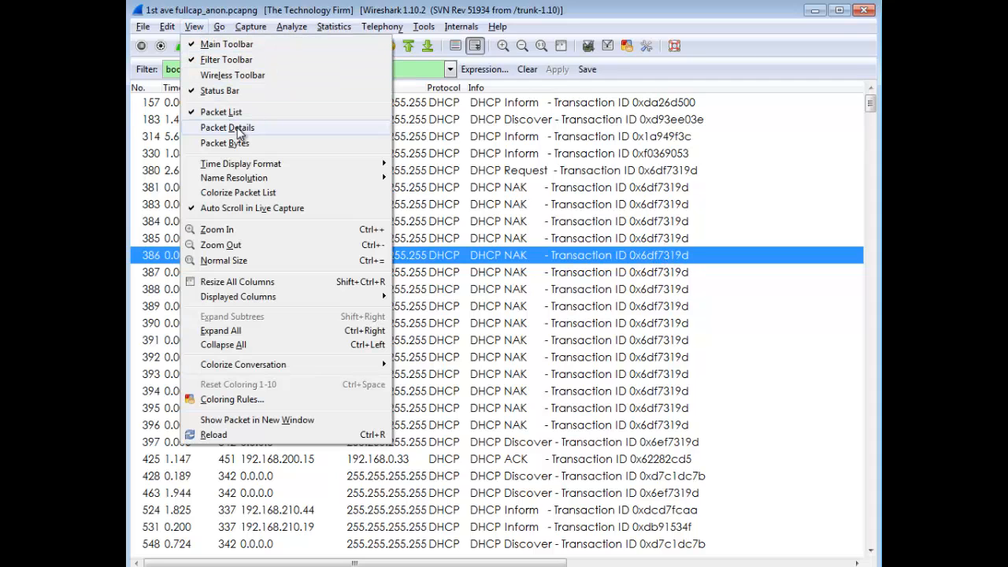
pyautogui.click(226, 126)
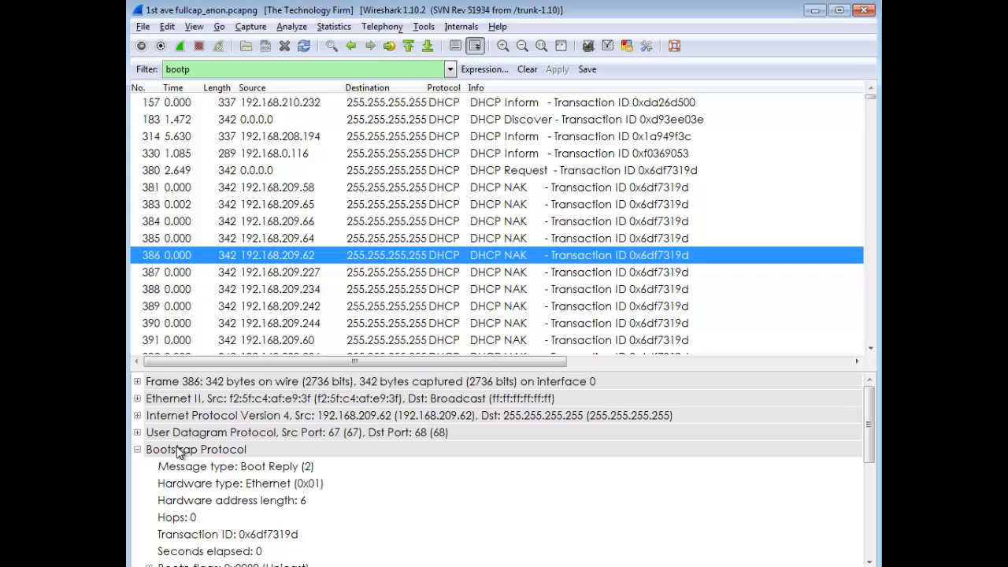
pyautogui.click(227, 534)
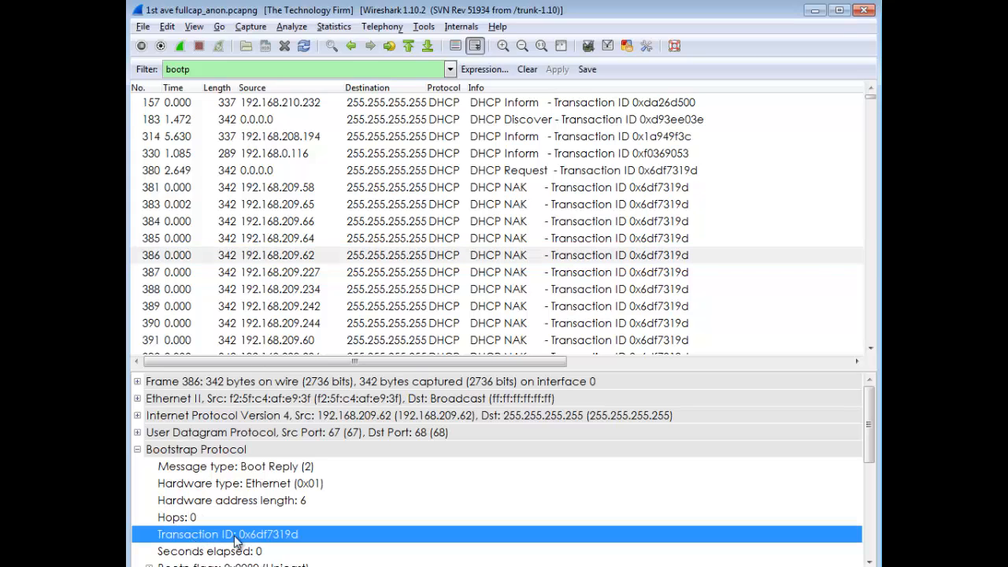
# Filter the list to bootp.id == 0x6df7319d via Apply as Filter > Selected.
pyautogui.rightClick(226, 534)
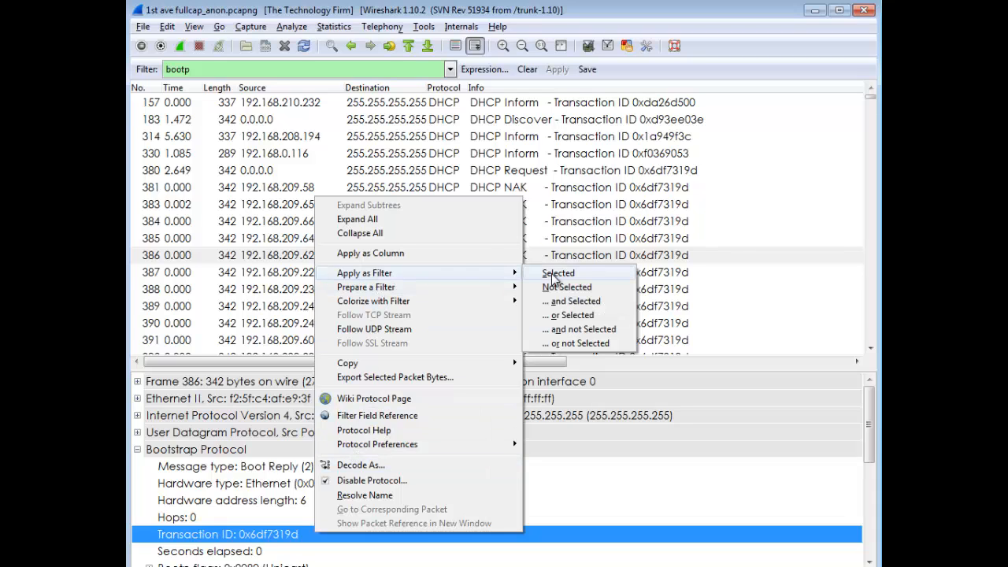
pyautogui.click(557, 272)
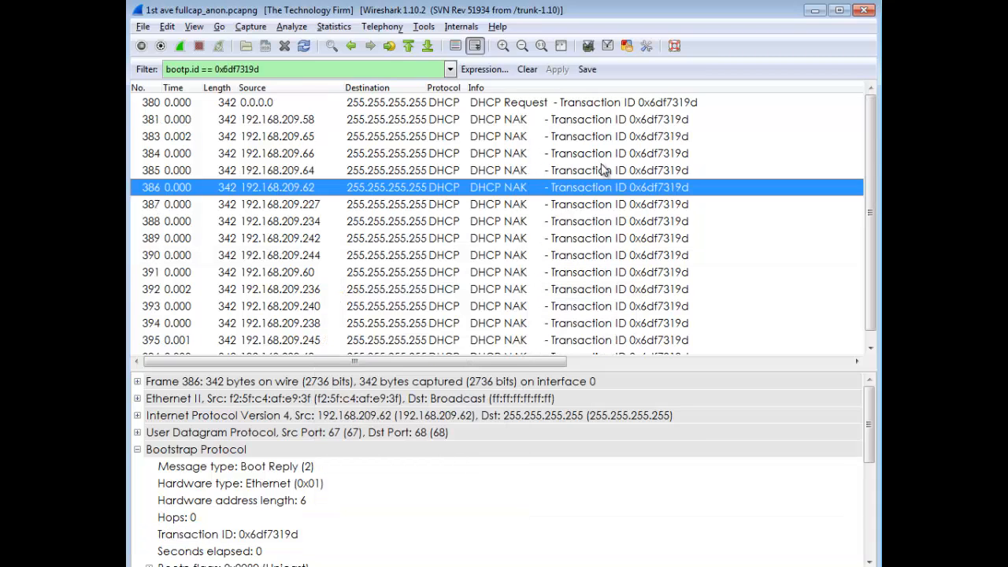
pyautogui.moveTo(512, 334)
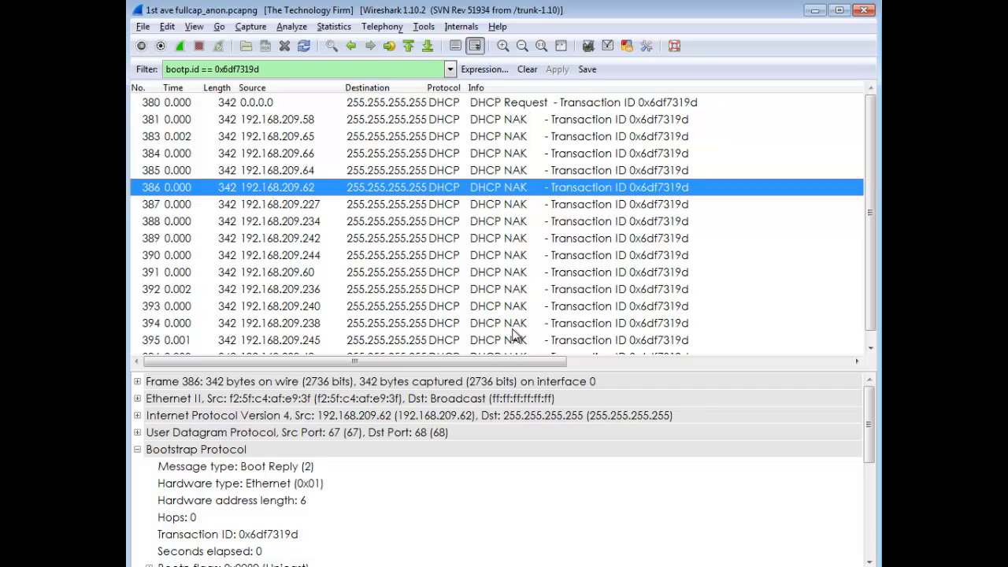
pyautogui.moveTo(302, 196)
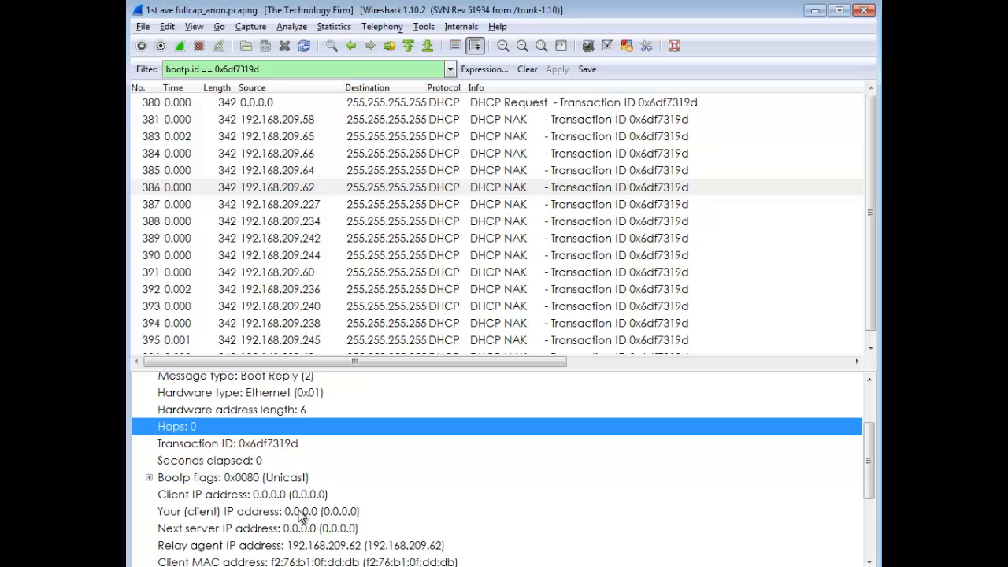
# Inspect the NAK's Relay agent IP address field showing 192.168.209.62.
pyautogui.scroll(-3)
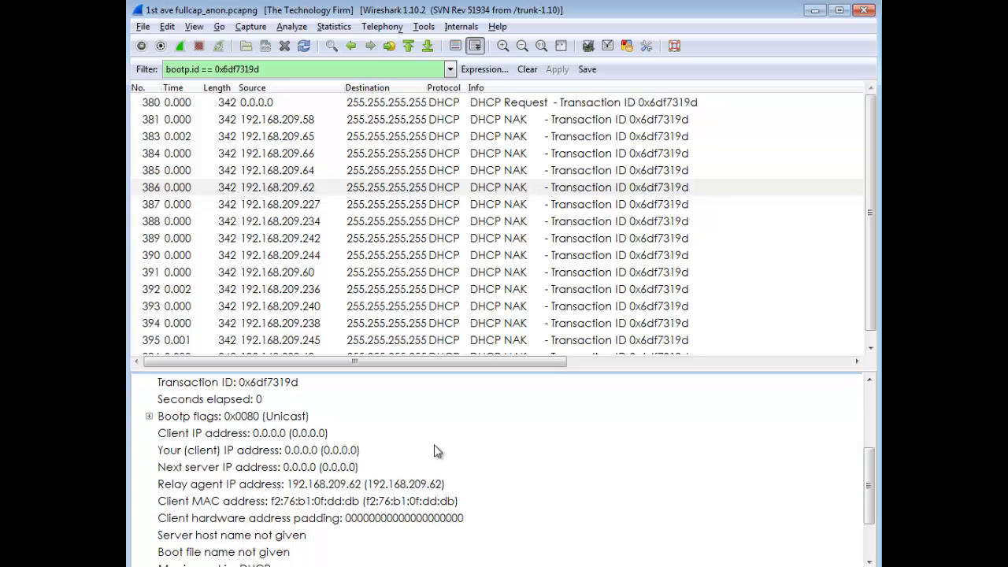
pyautogui.click(301, 484)
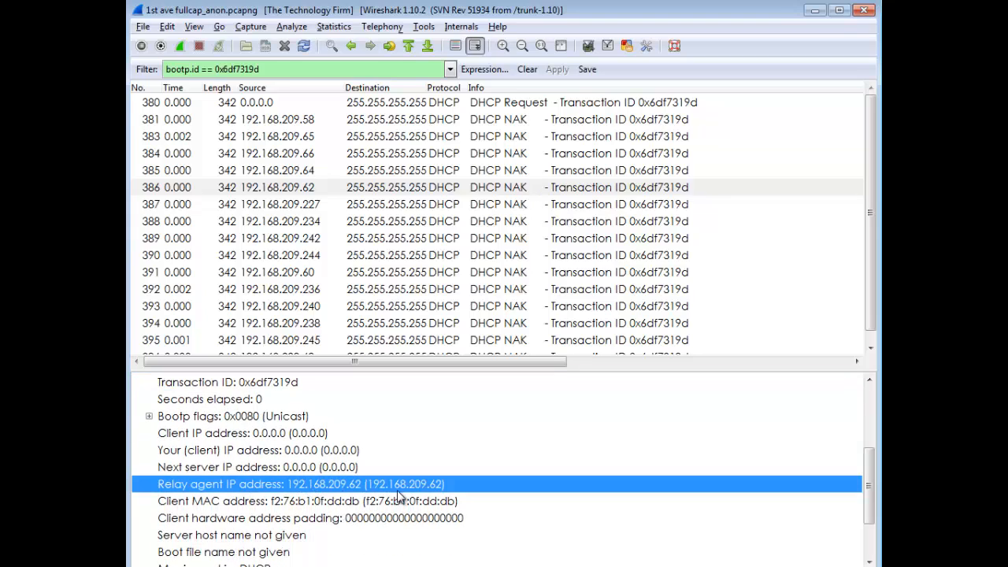
pyautogui.moveTo(381, 204)
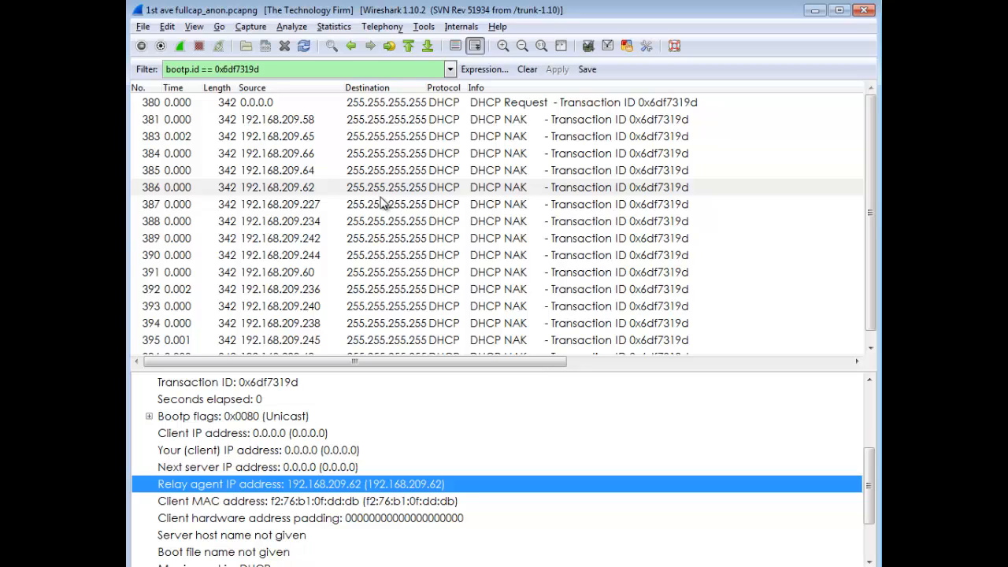
pyautogui.moveTo(370, 176)
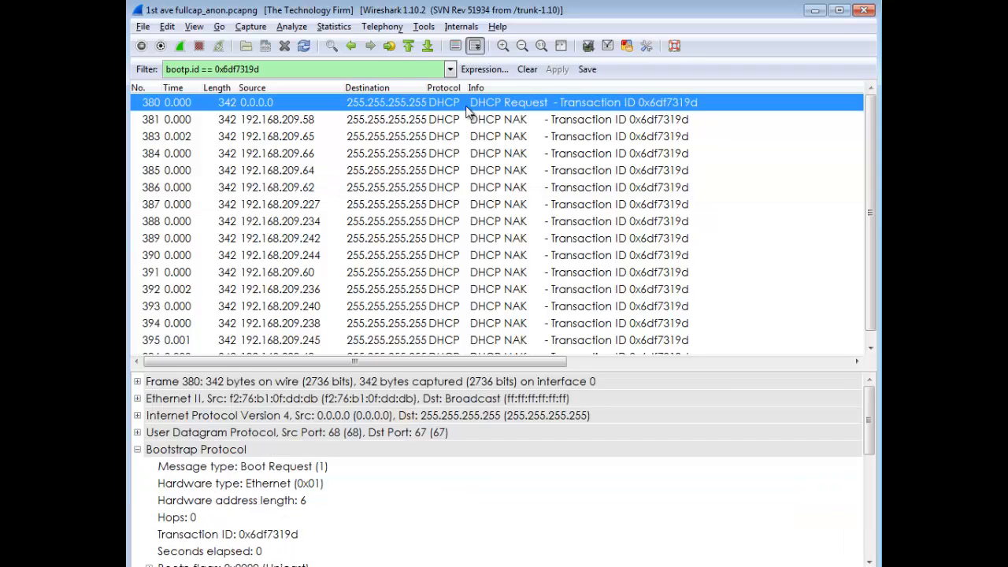
pyautogui.moveTo(250, 104)
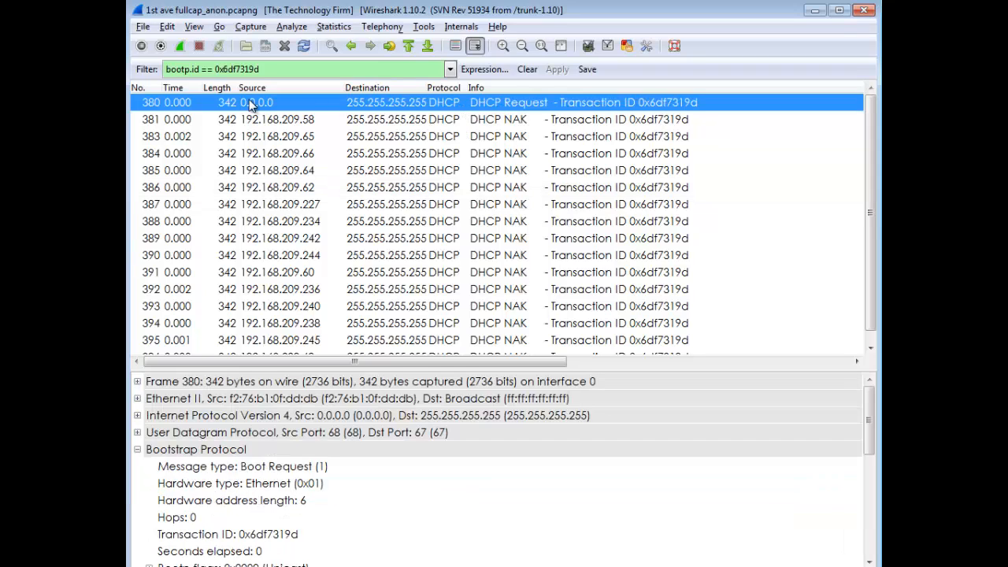
pyautogui.moveTo(303, 341)
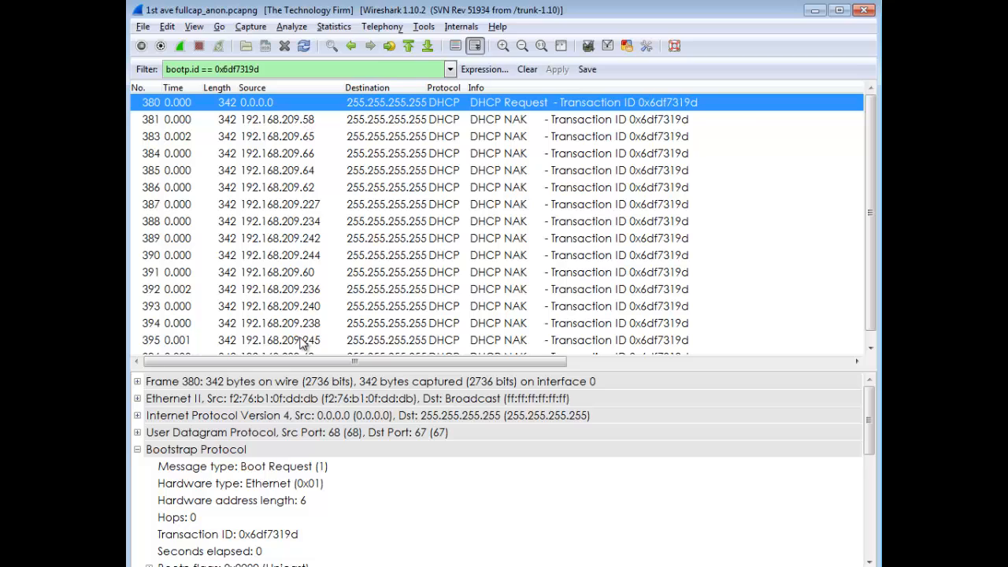
pyautogui.moveTo(418, 318)
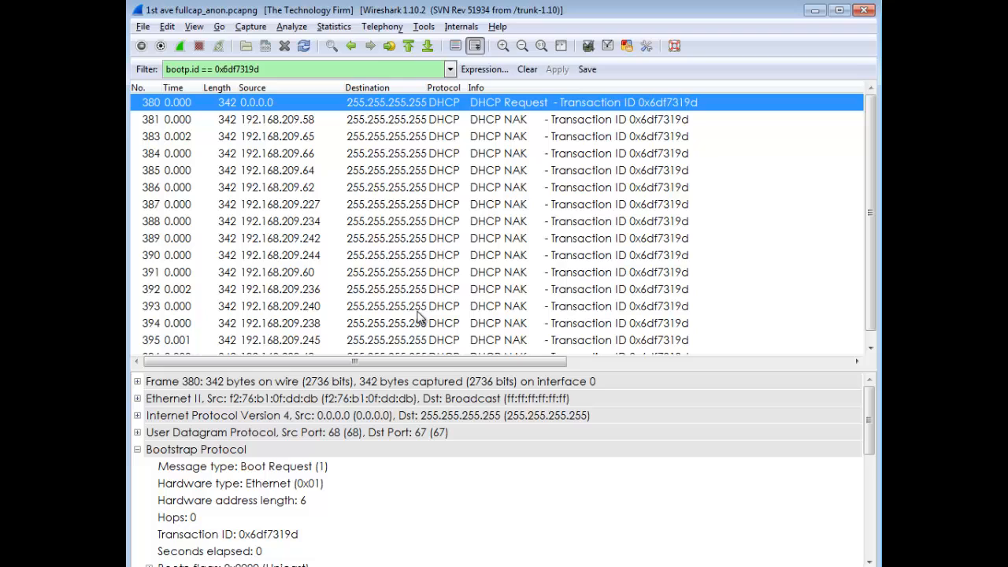
pyautogui.moveTo(485, 126)
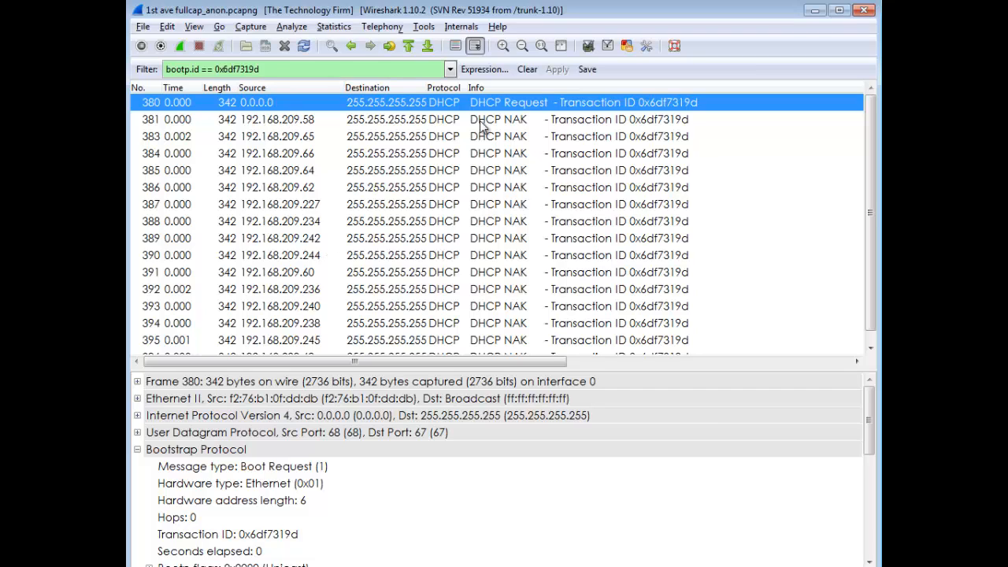
pyautogui.moveTo(534, 167)
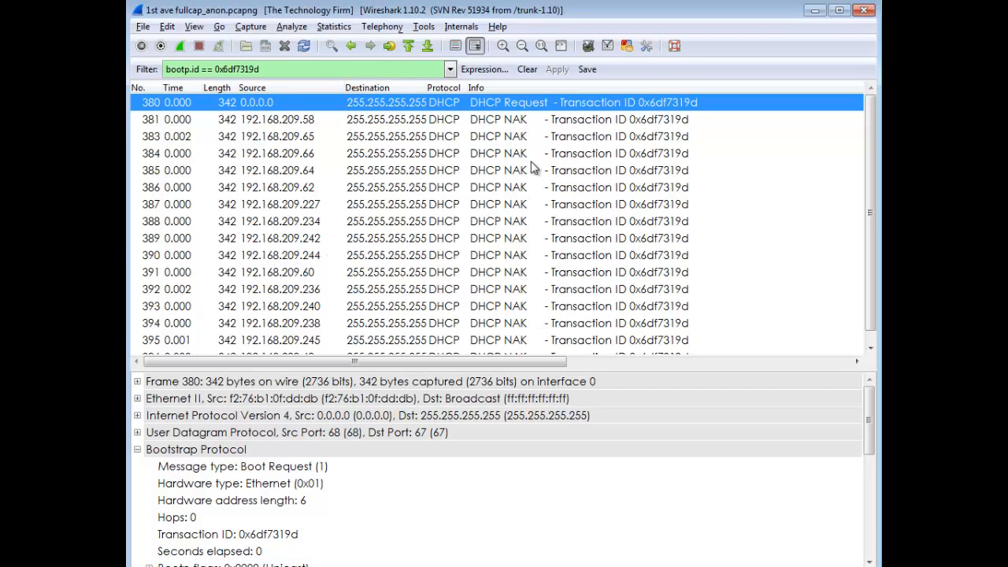
pyautogui.moveTo(535, 135)
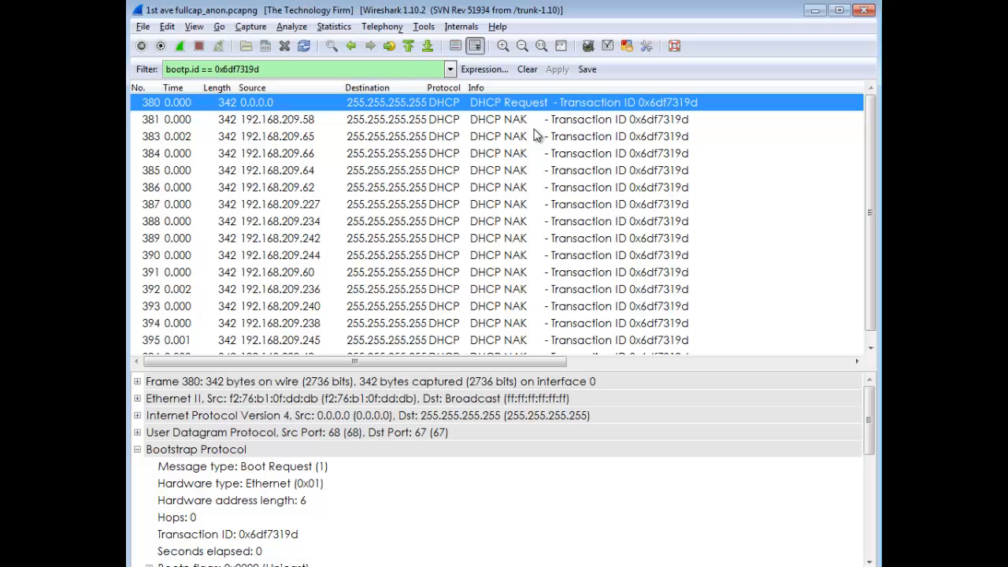
pyautogui.moveTo(526, 253)
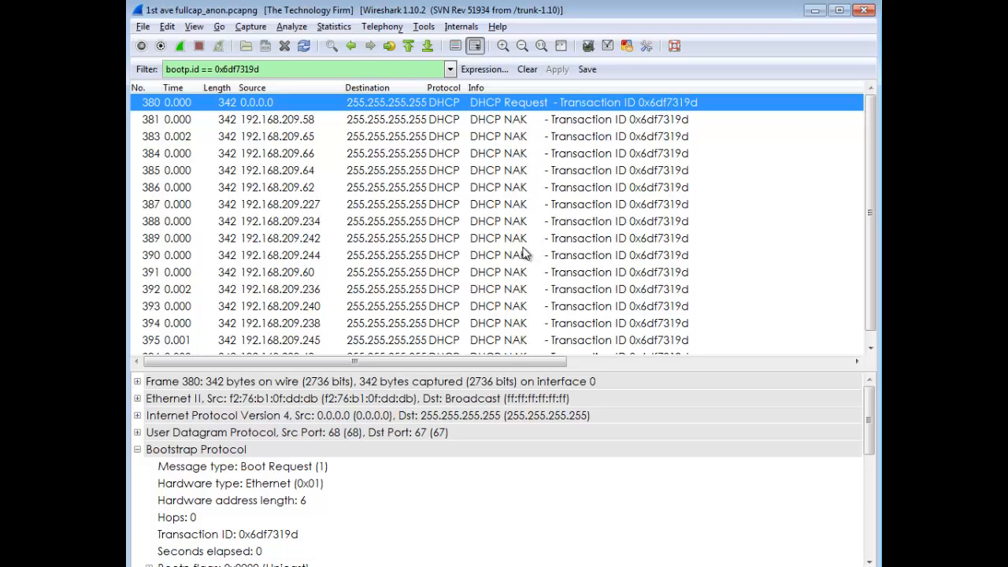
pyautogui.moveTo(551, 299)
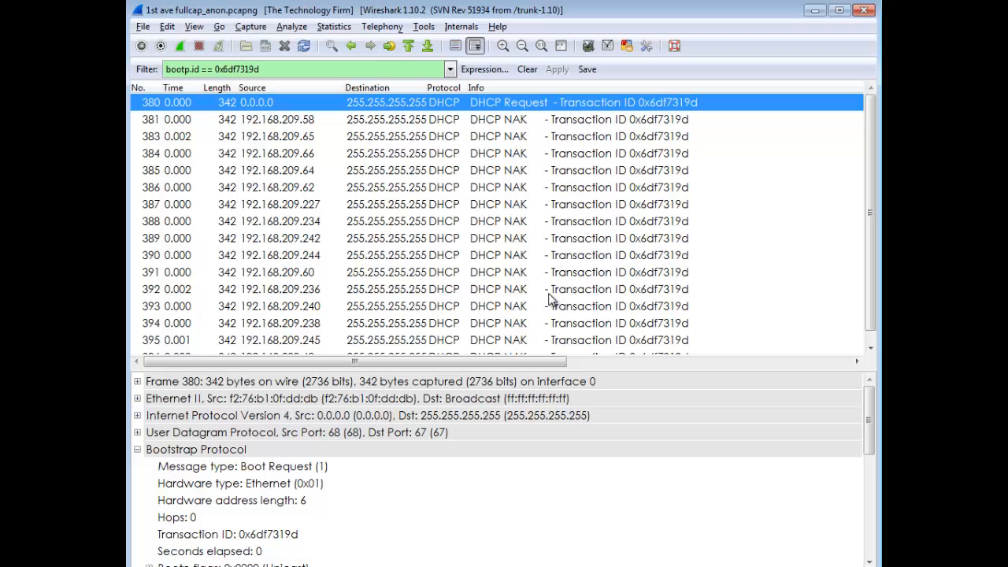
pyautogui.moveTo(548, 297)
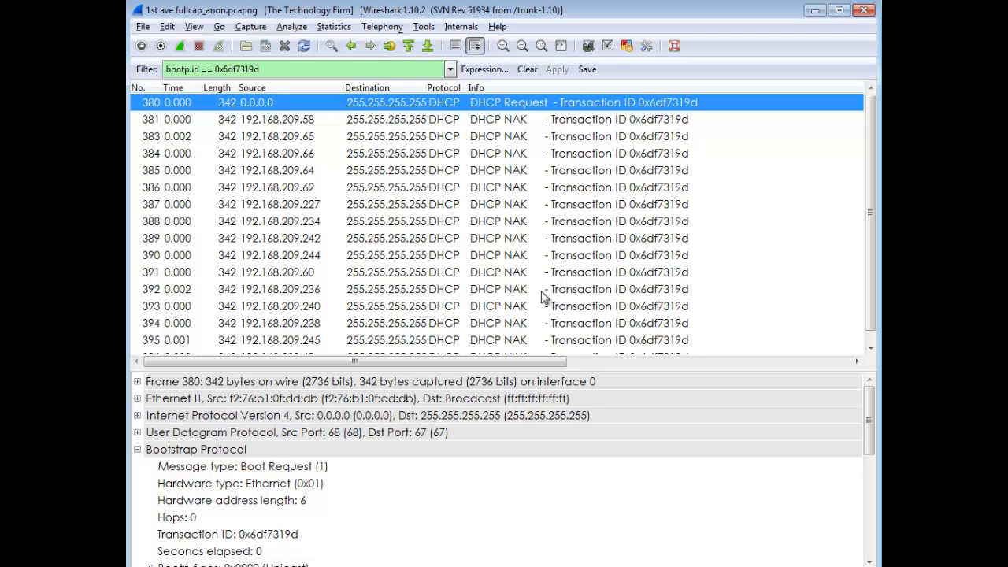